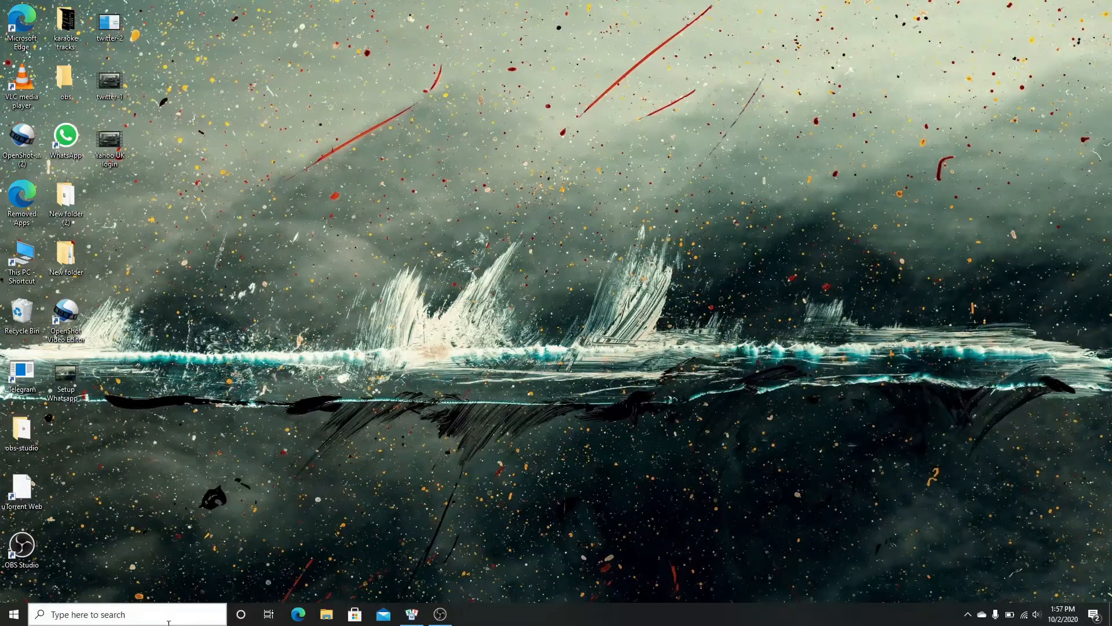
- Search Bing for 'office 365 login' and follow the Office 365 Login result to office.com
{"action": "left_click", "coordinate": [298, 614]}
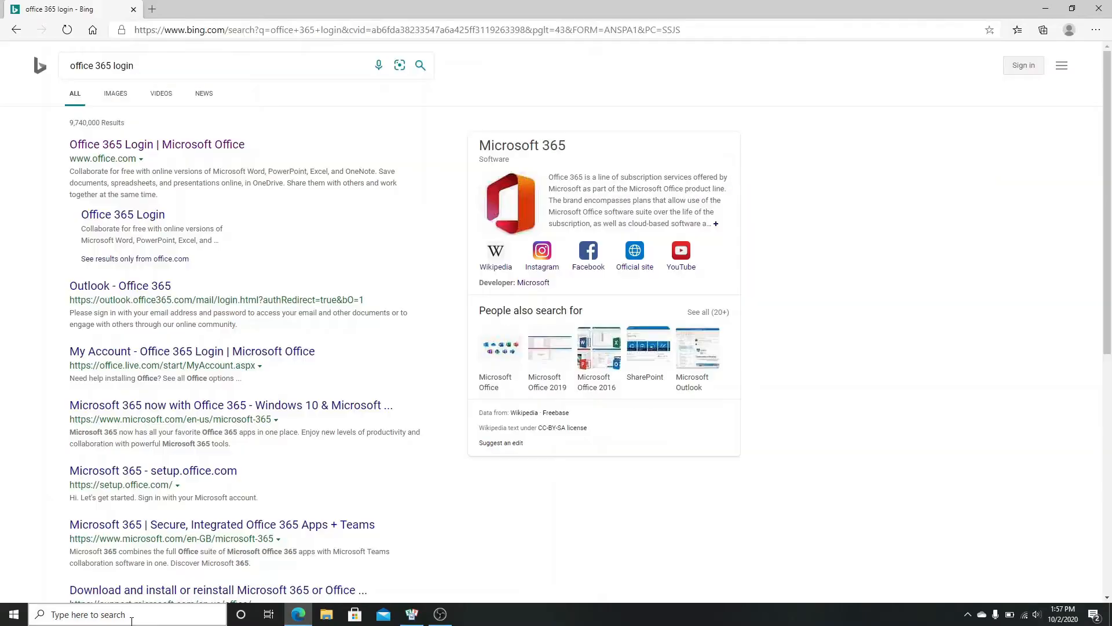
{"action": "left_click", "coordinate": [157, 143]}
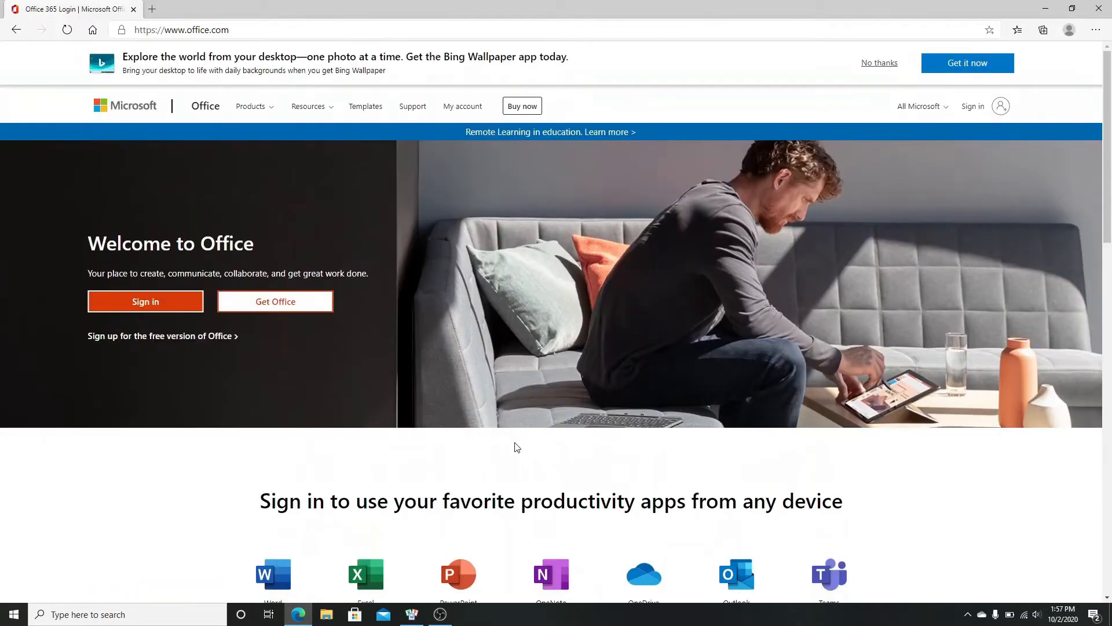
{"action": "mouse_move", "coordinate": [614, 468]}
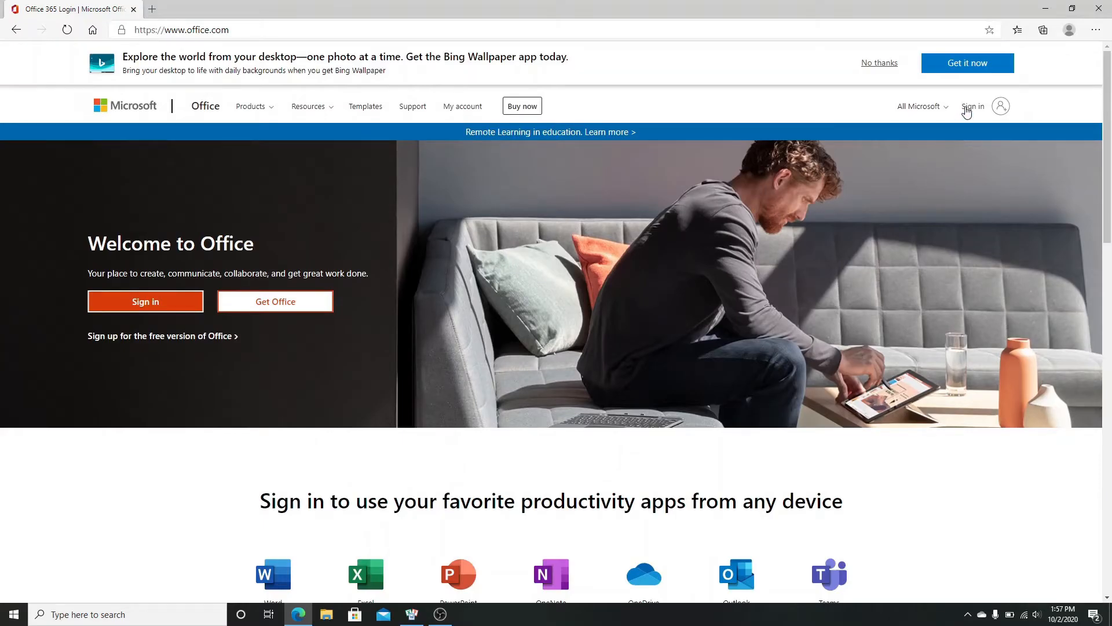
{"action": "left_click", "coordinate": [973, 107]}
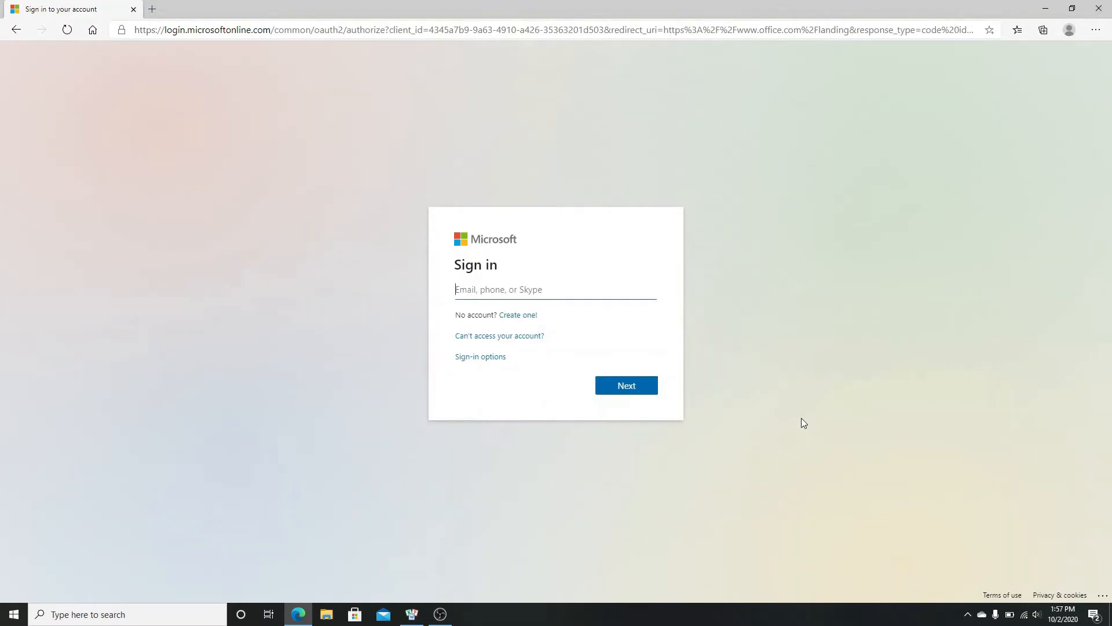
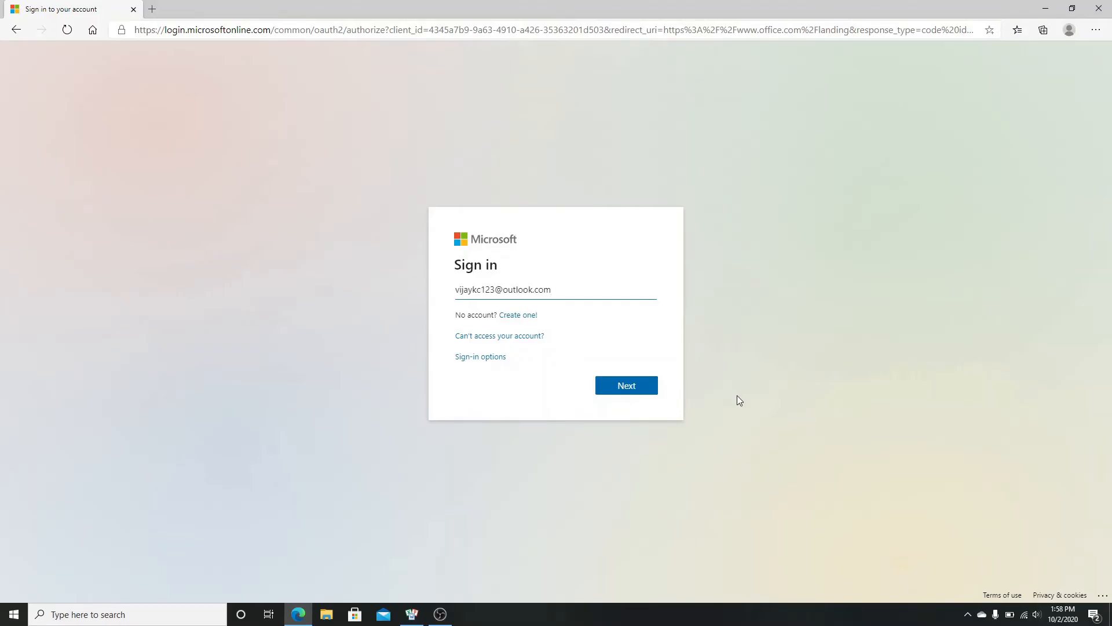
{"action": "mouse_move", "coordinate": [542, 434]}
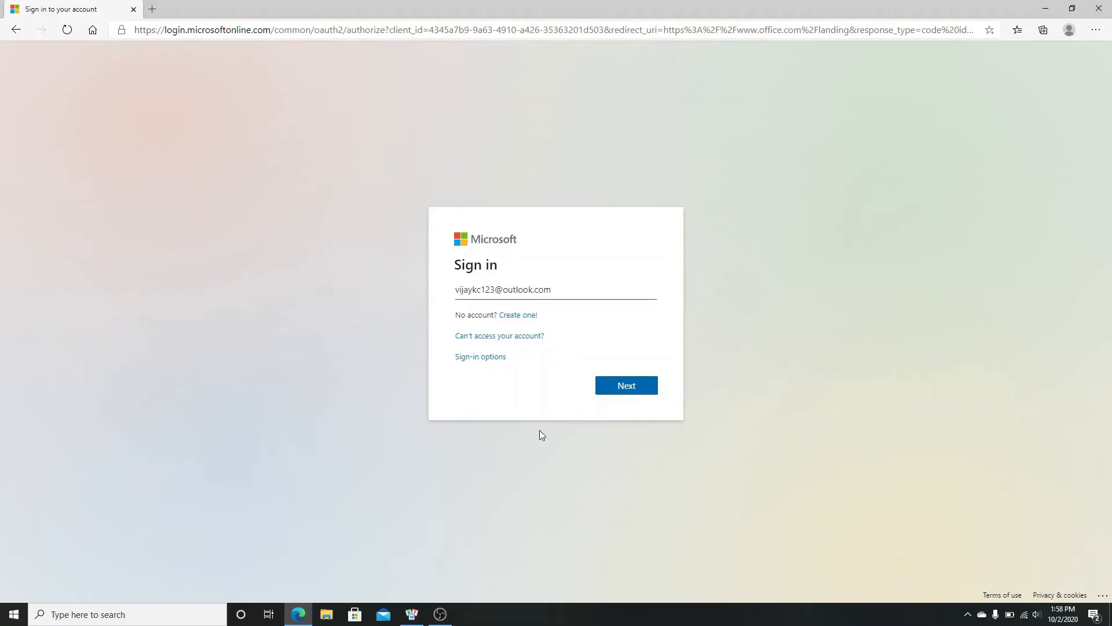
{"action": "mouse_move", "coordinate": [519, 315]}
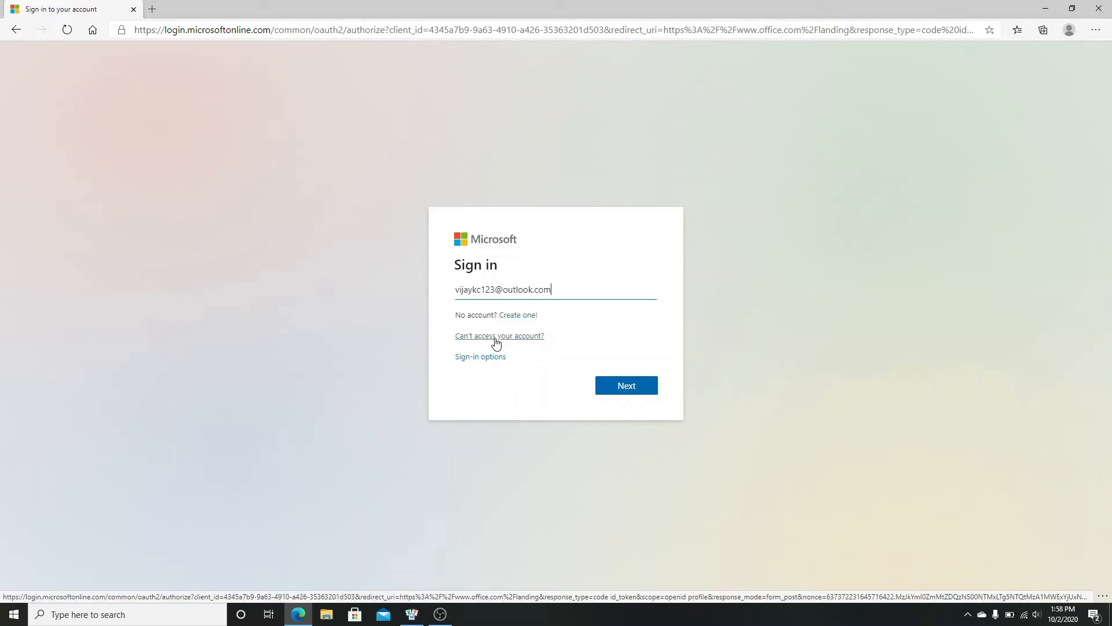
{"action": "mouse_move", "coordinate": [505, 345]}
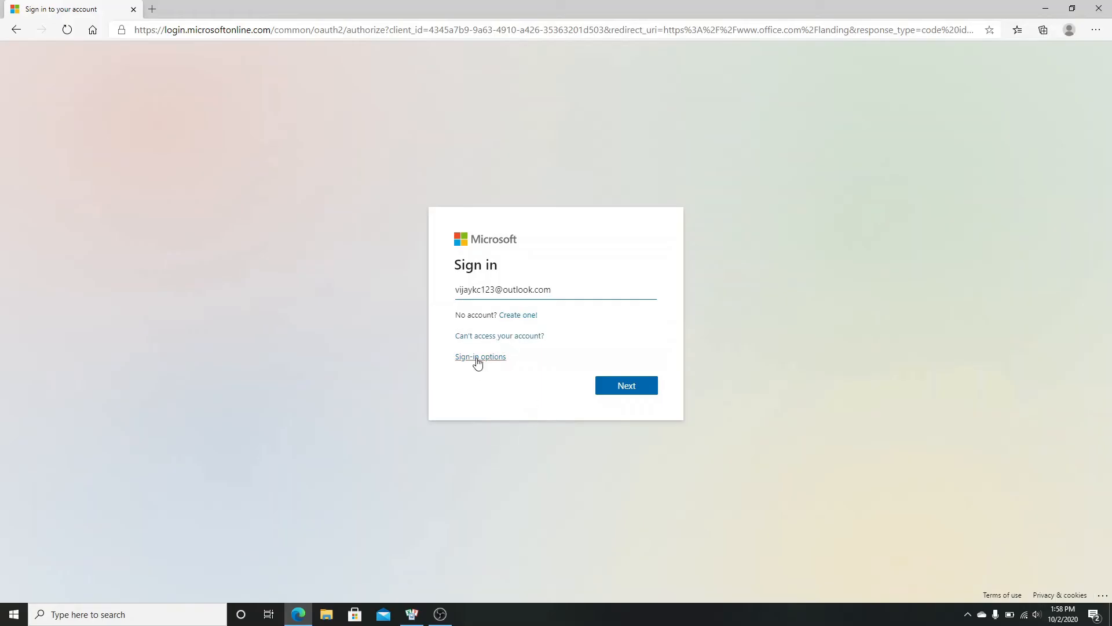
{"action": "left_click", "coordinate": [625, 386]}
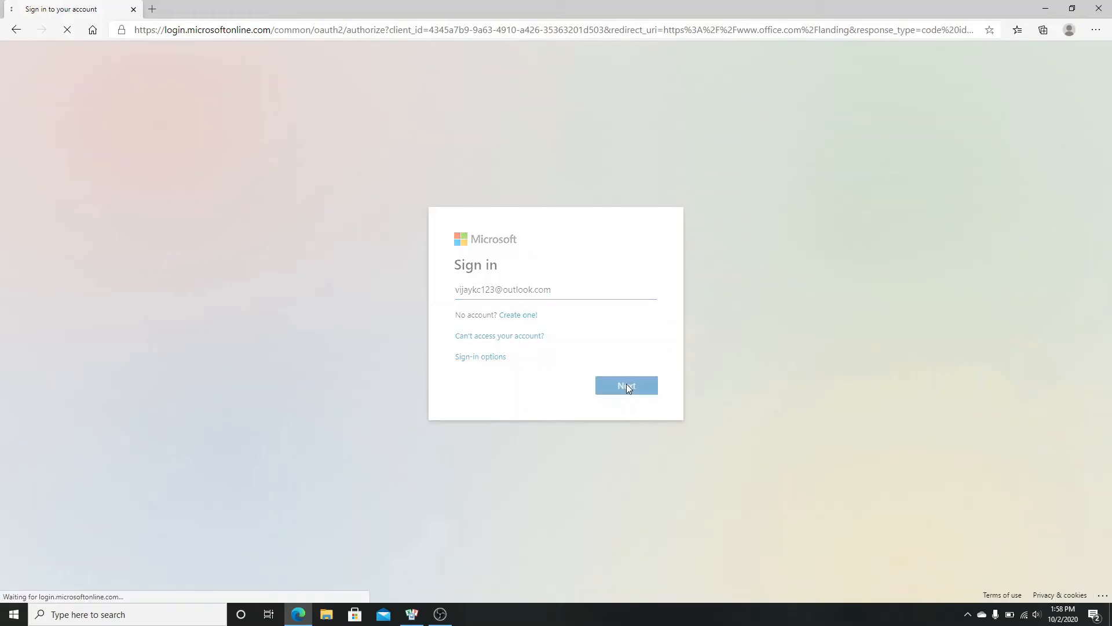
- Enter the password to reach the Office home page, then close Edge to the desktop
{"action": "left_click", "coordinate": [626, 386]}
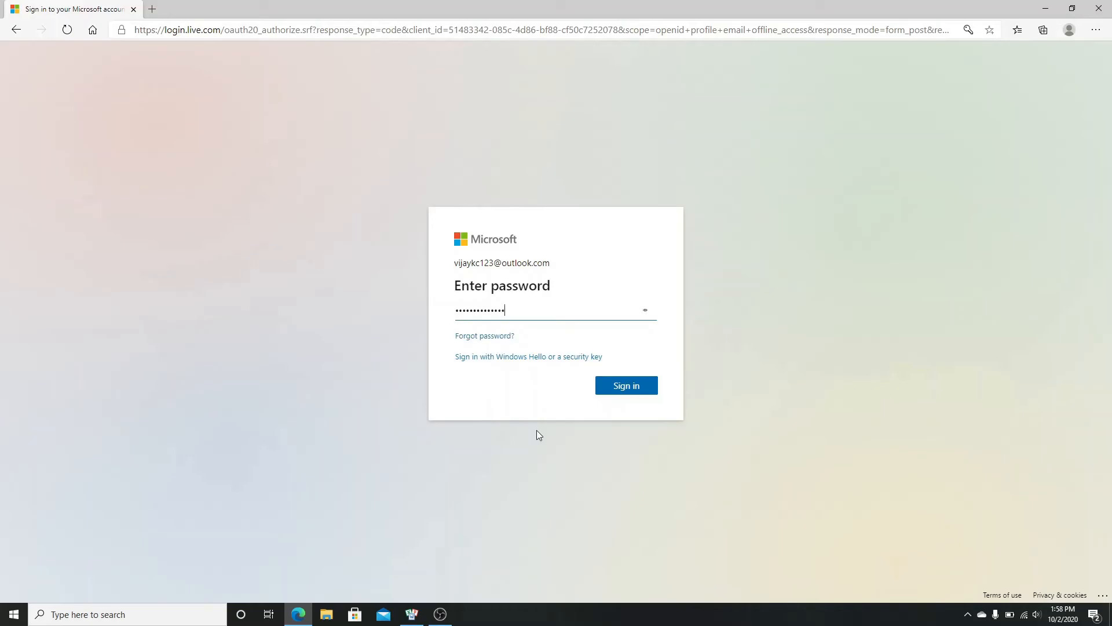
{"action": "left_click", "coordinate": [625, 386]}
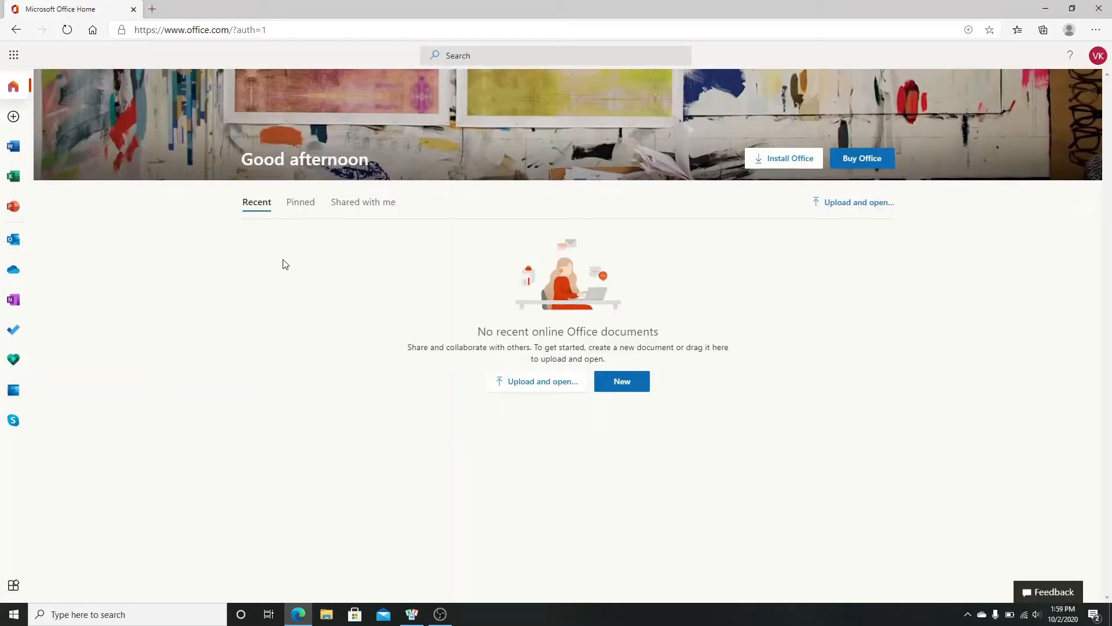
{"action": "mouse_move", "coordinate": [12, 359]}
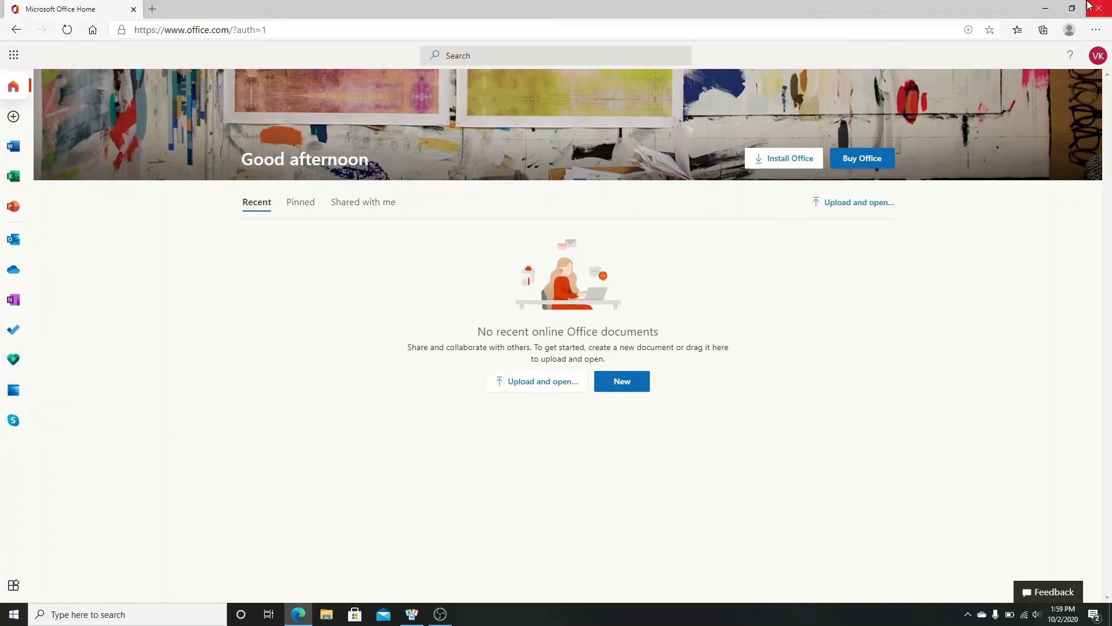
{"action": "left_click", "coordinate": [1105, 7]}
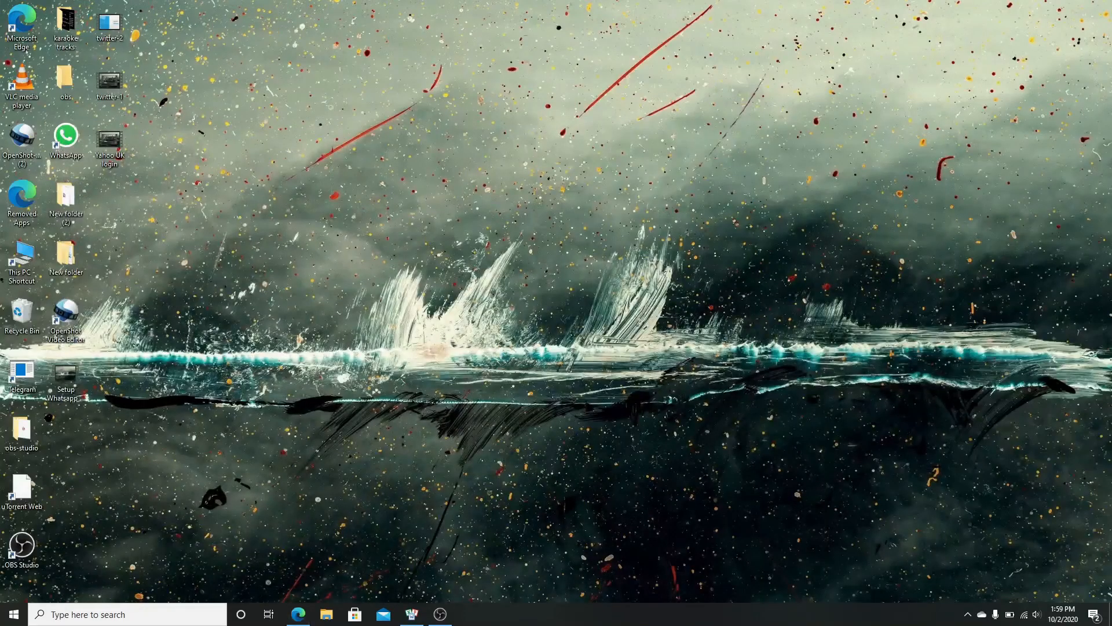